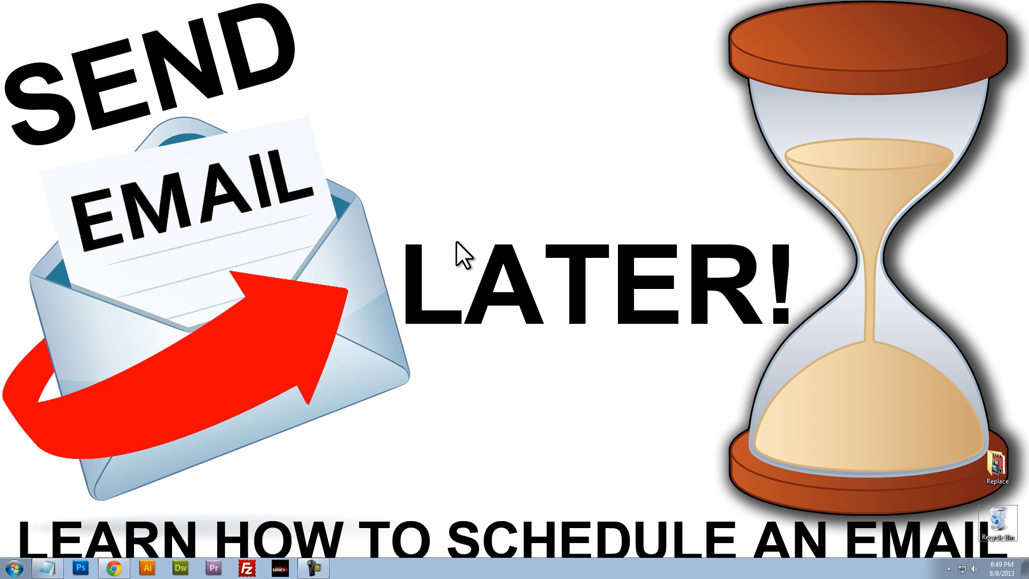
mouse_move(216, 194)
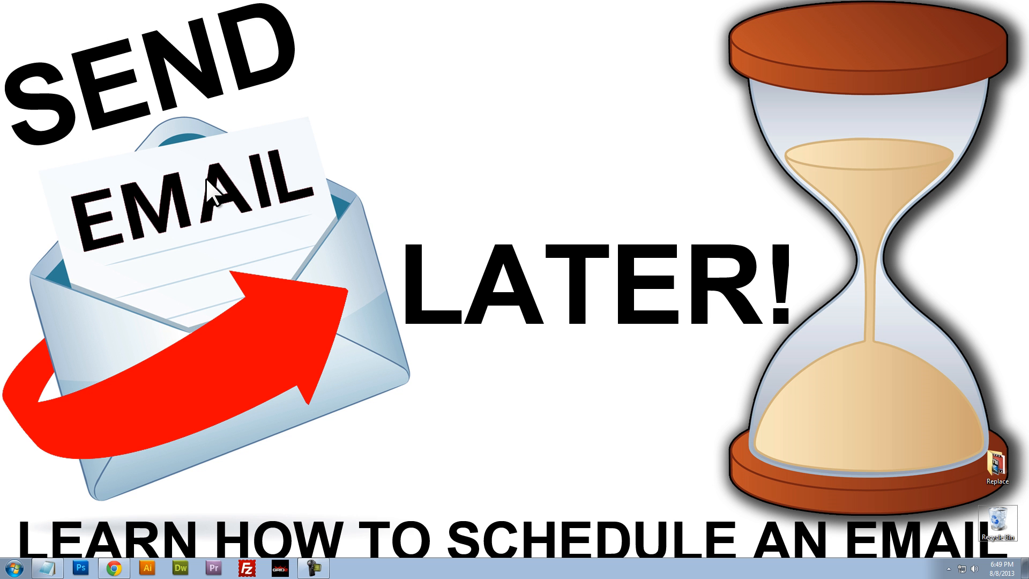
mouse_move(439, 356)
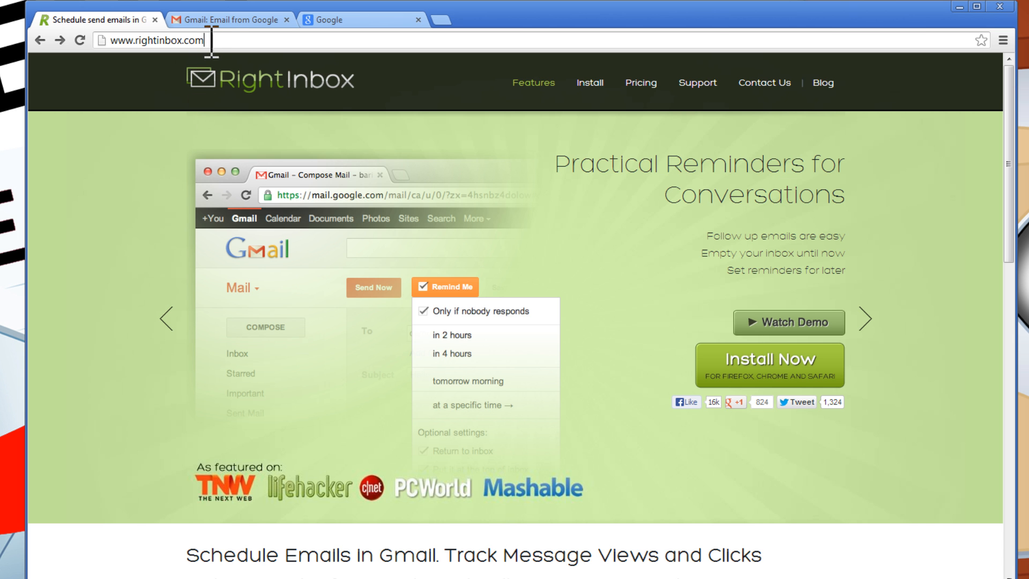
mouse_move(309, 95)
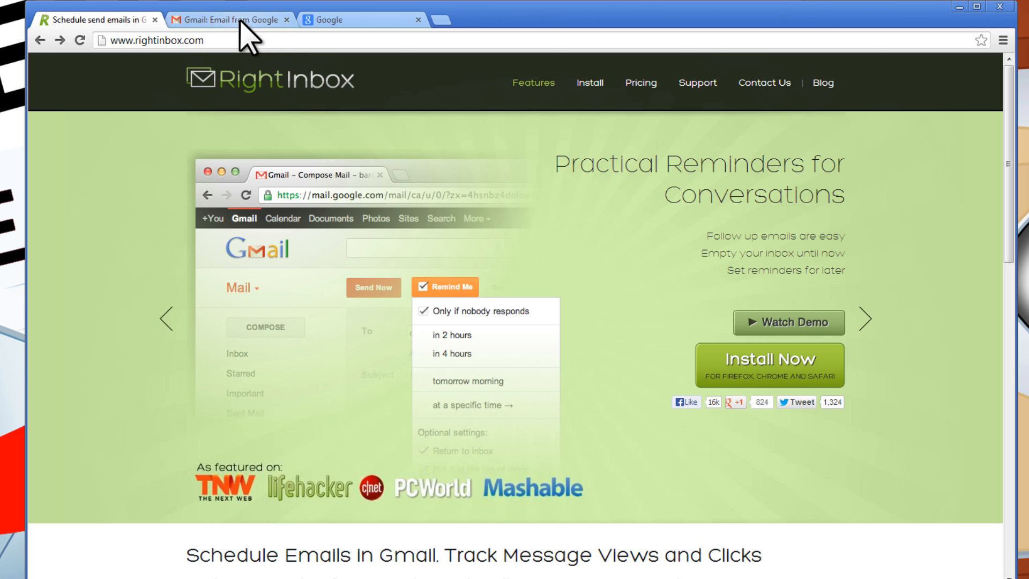
Switch through the Gmail sign-in tab to the Google search page.
left_click(226, 19)
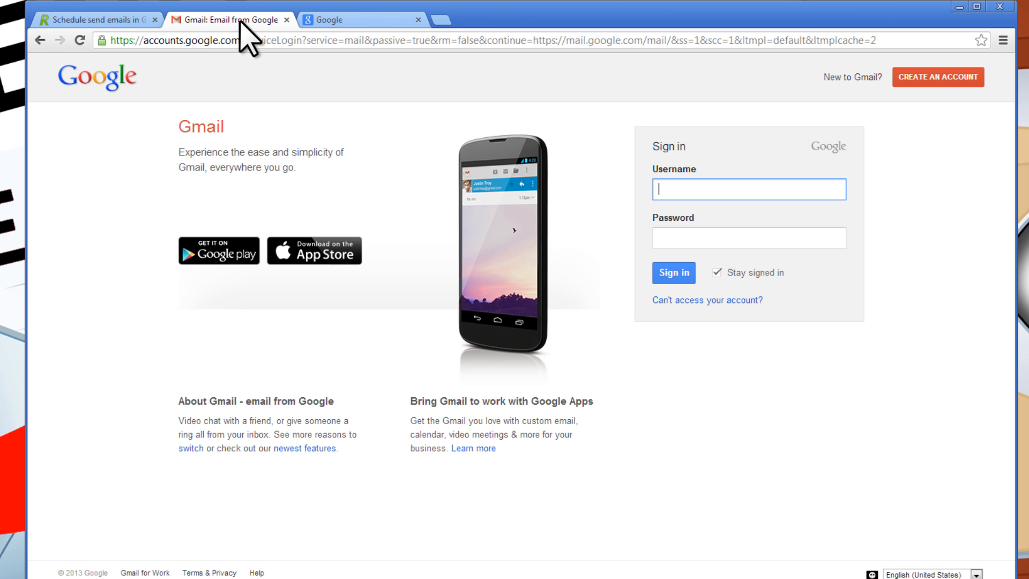
left_click(341, 19)
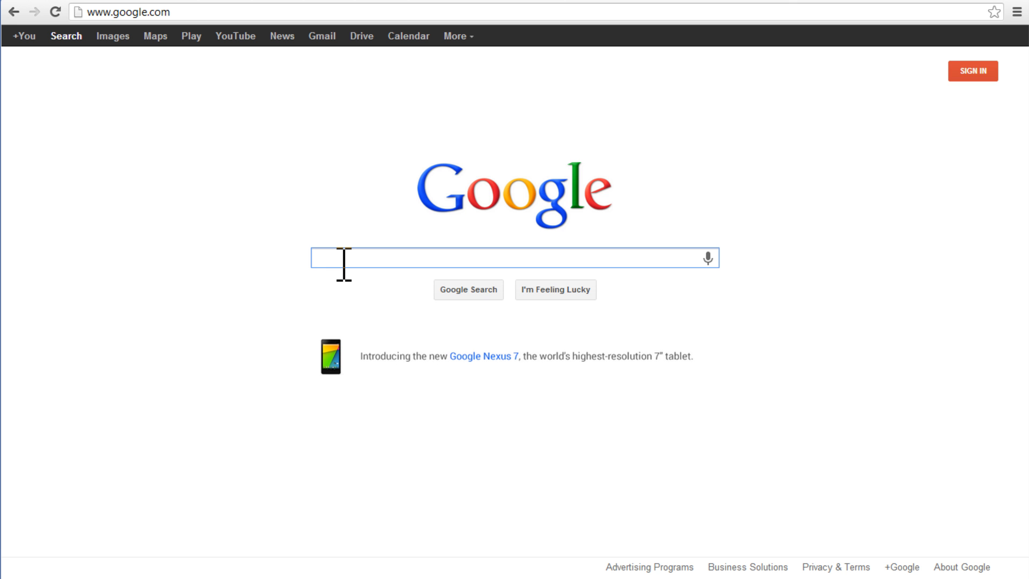
Search 'google chrome', visit the Chrome Browser page, then return to the Gmail sign-in tab.
type("google chrome")
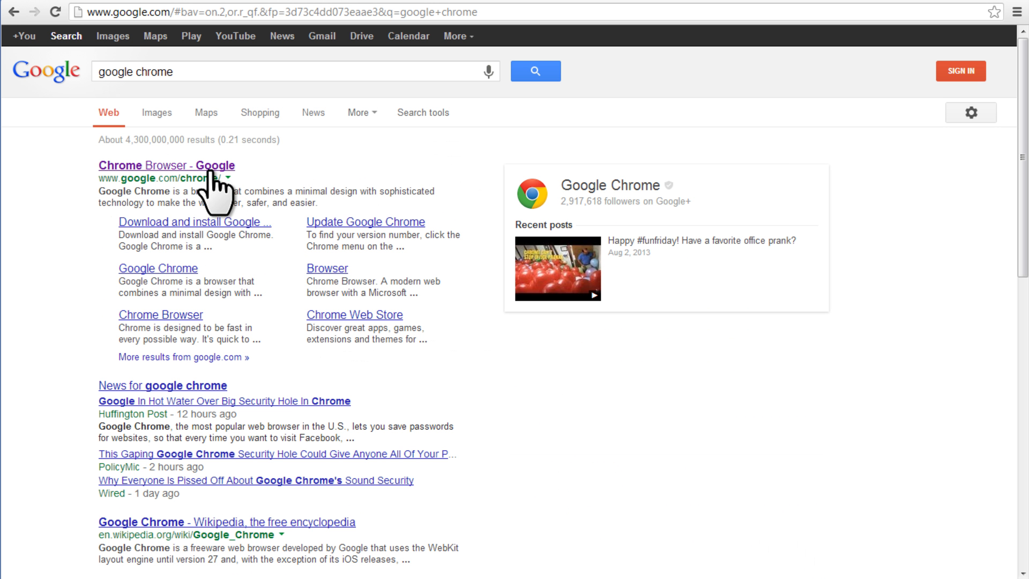
left_click(165, 165)
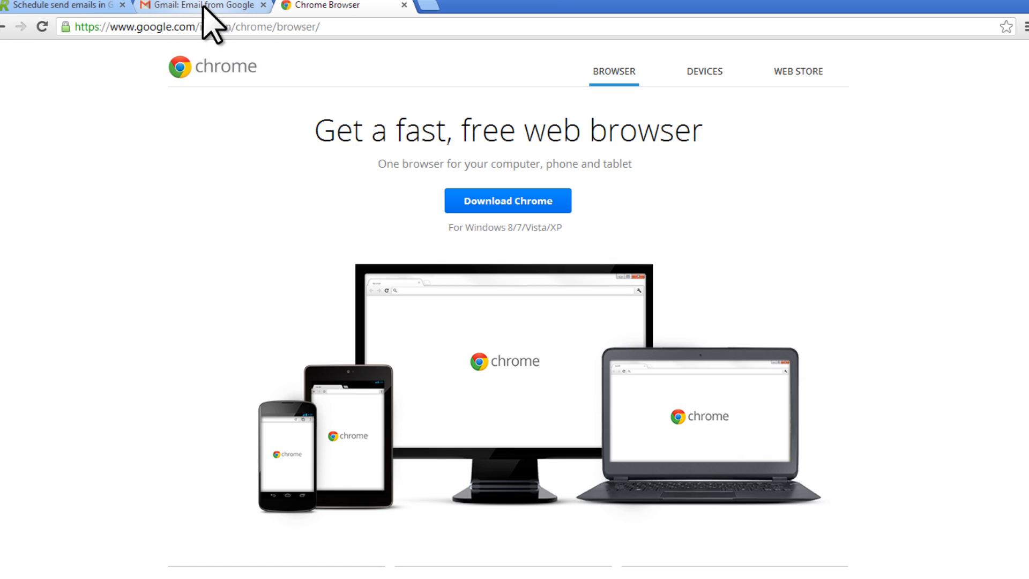
left_click(204, 6)
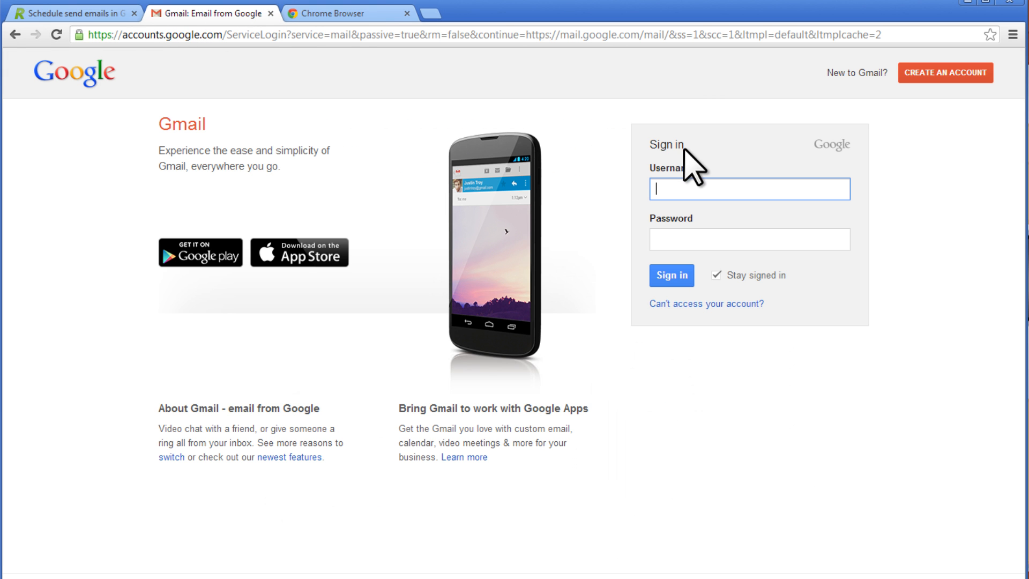
mouse_move(927, 71)
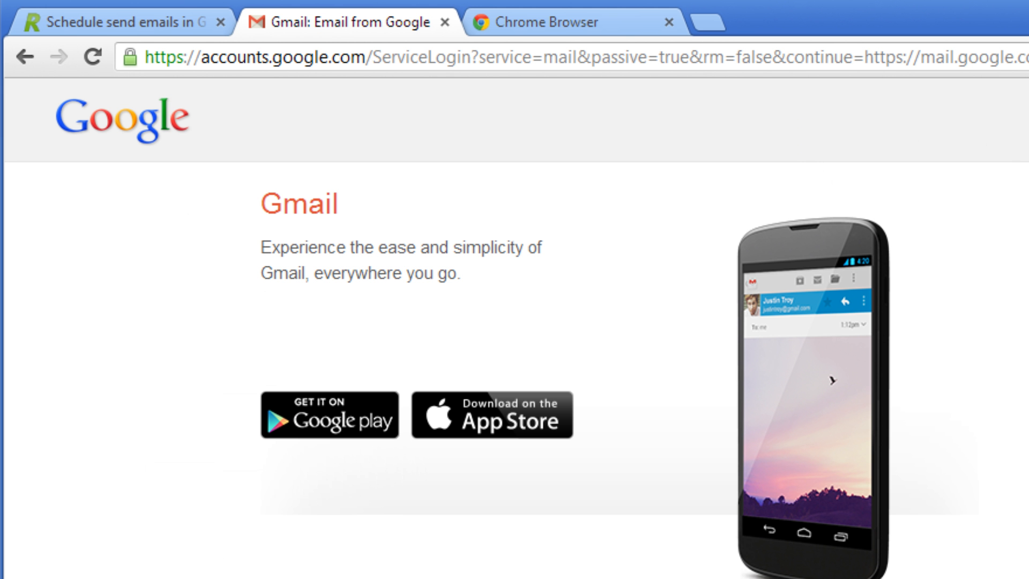
From the Right Inbox site, install the Right Inbox extension via Add to Chrome.
left_click(118, 22)
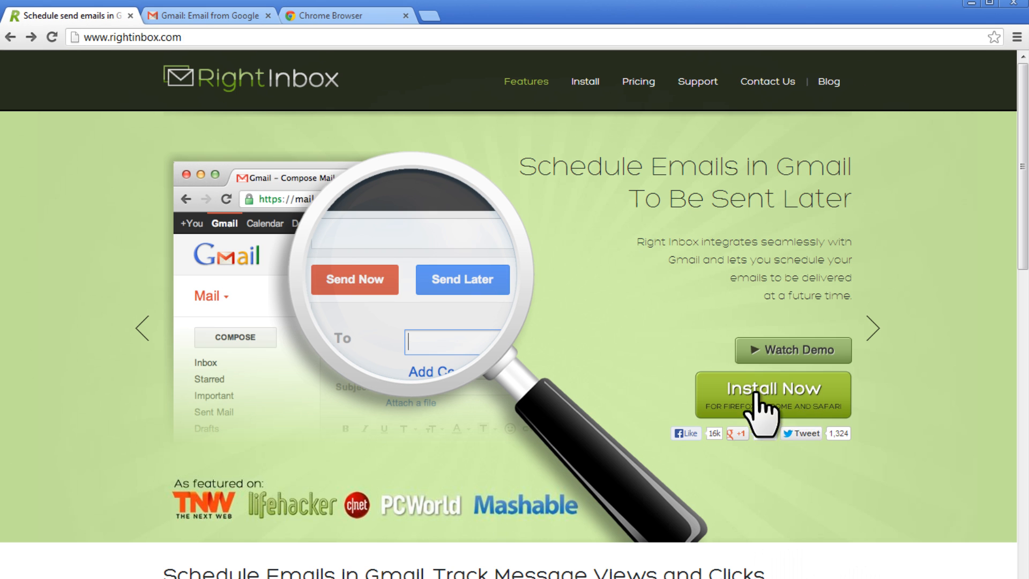
left_click(772, 393)
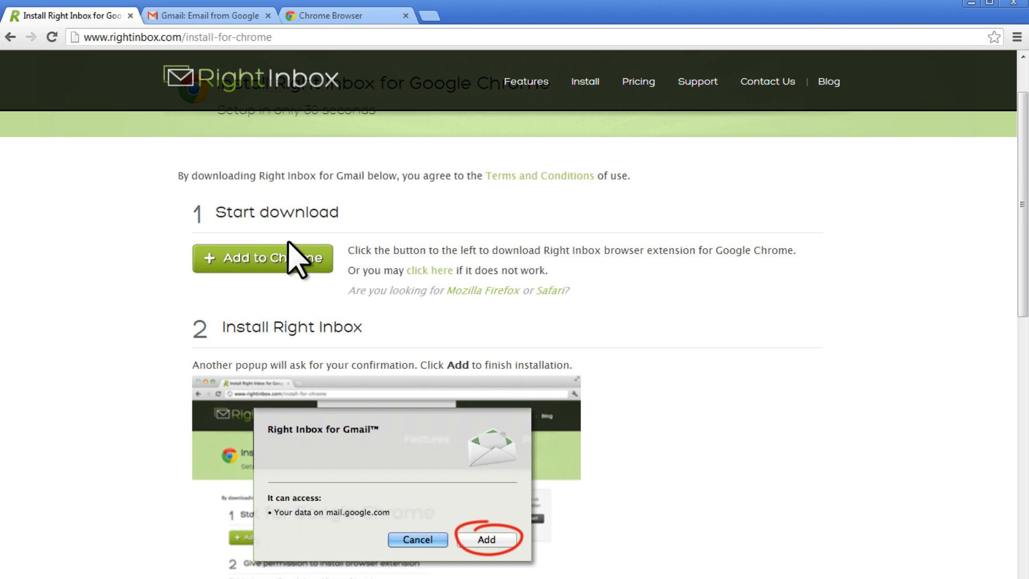
mouse_move(266, 275)
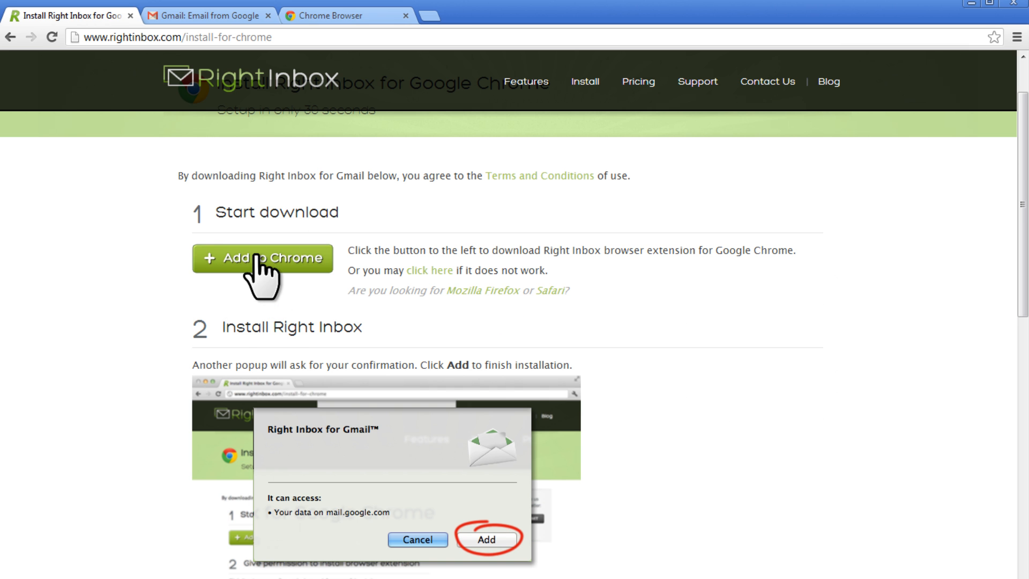
left_click(262, 256)
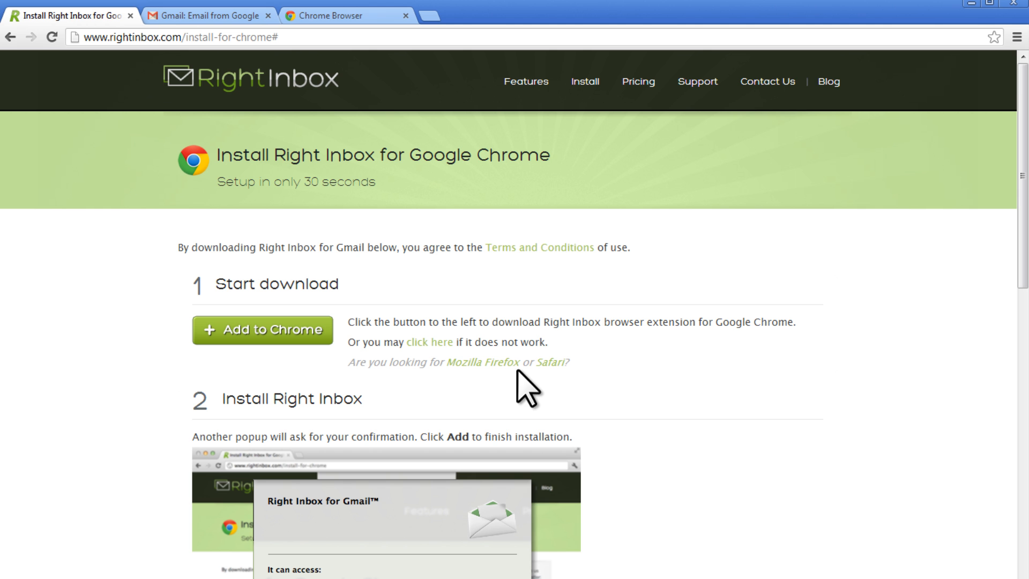
left_click(263, 329)
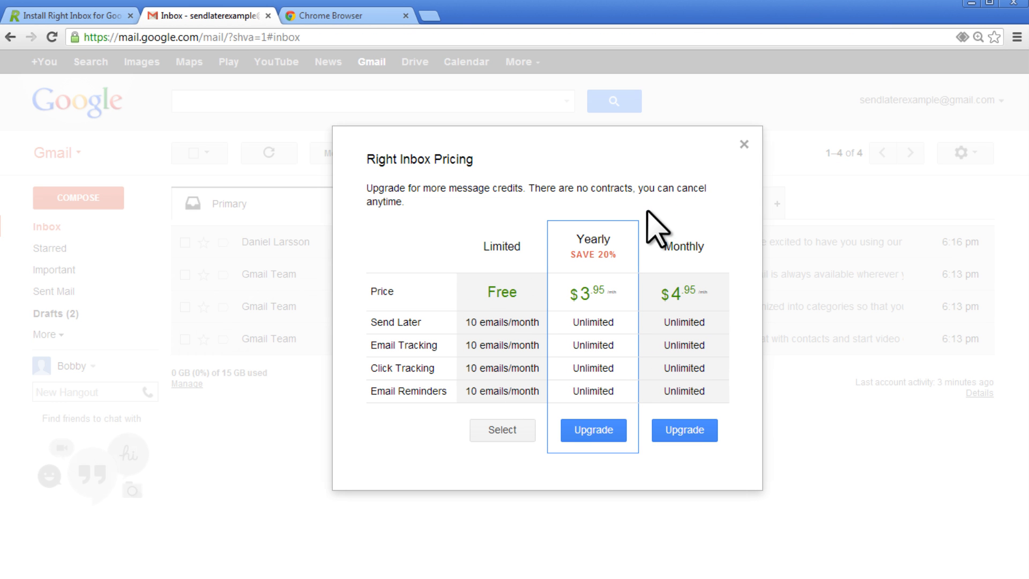
mouse_move(491, 216)
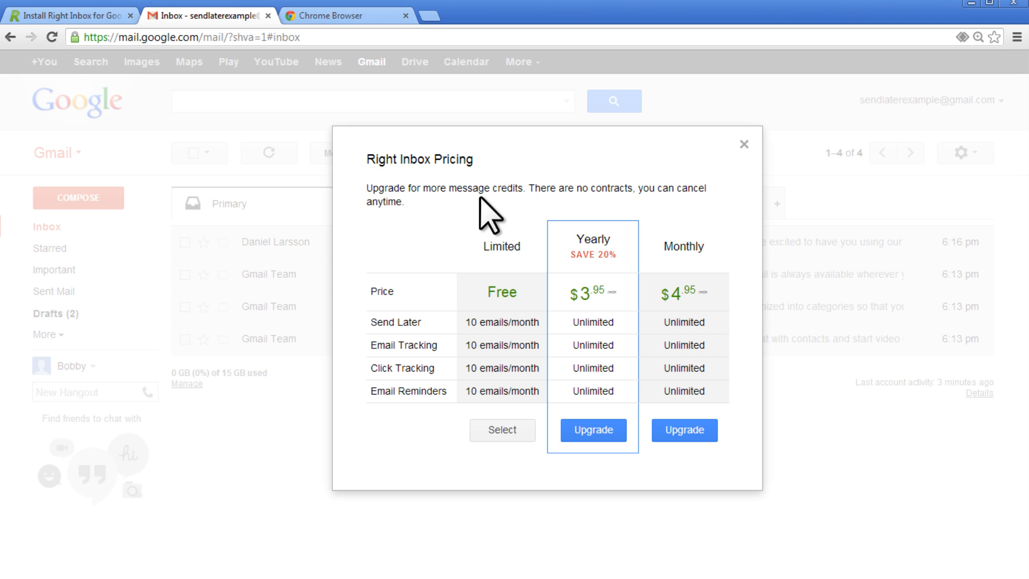
mouse_move(467, 174)
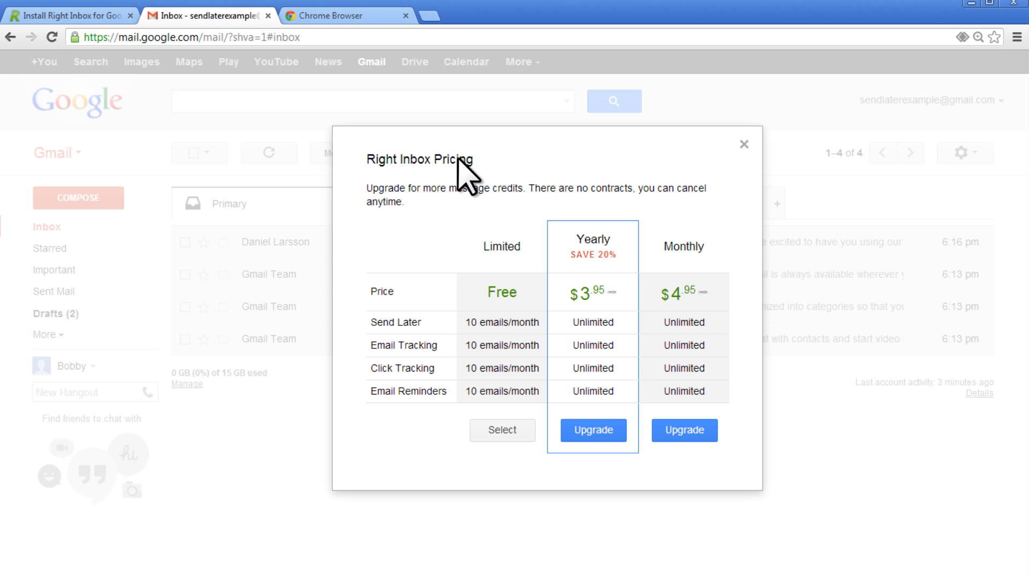
mouse_move(677, 292)
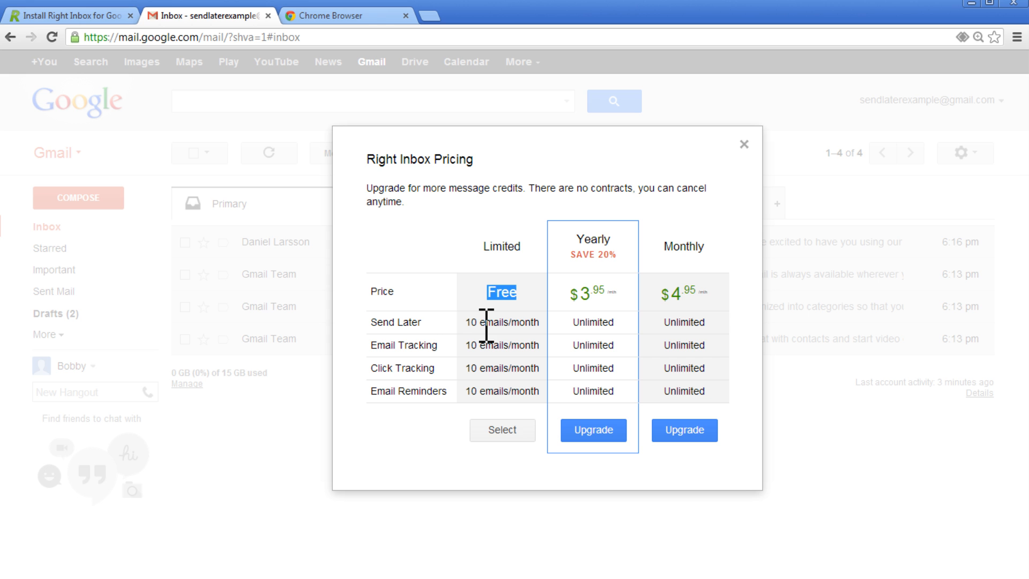
Select the free Limited plan in the Right Inbox Pricing dialog.
left_click(502, 430)
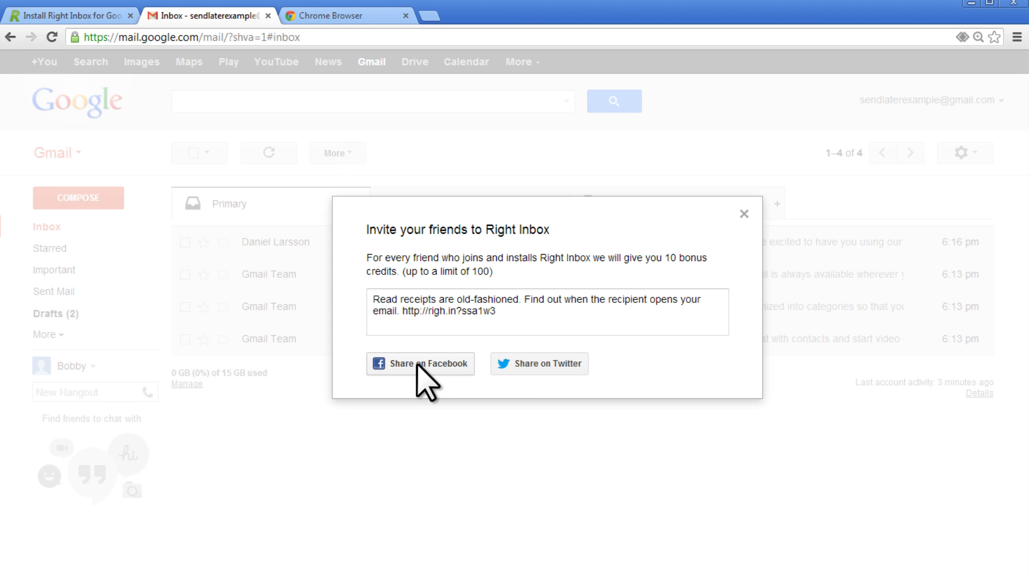
mouse_move(558, 377)
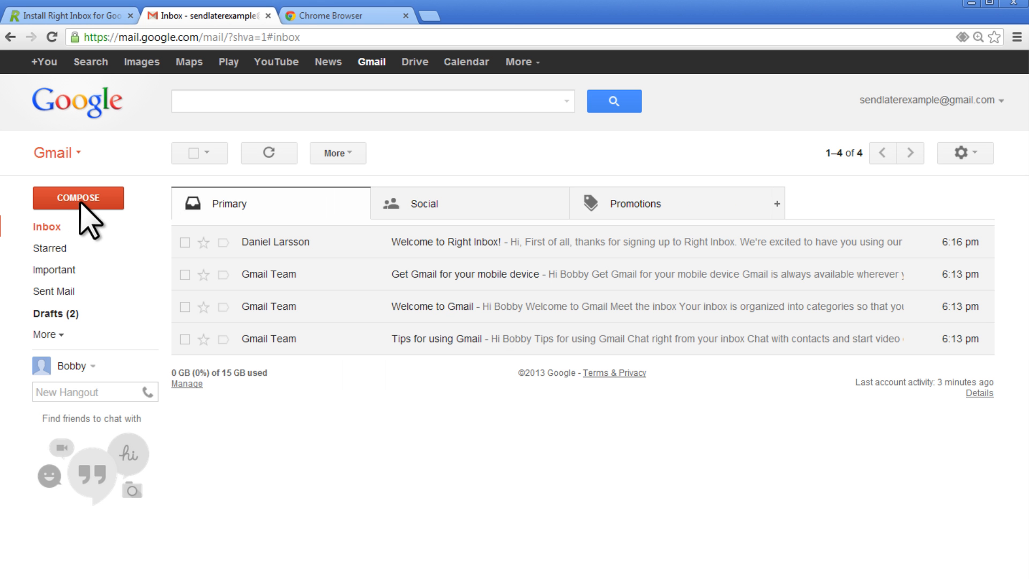
Compose a new Test email and pick a Send Later time so it saves as a scheduled draft.
left_click(79, 197)
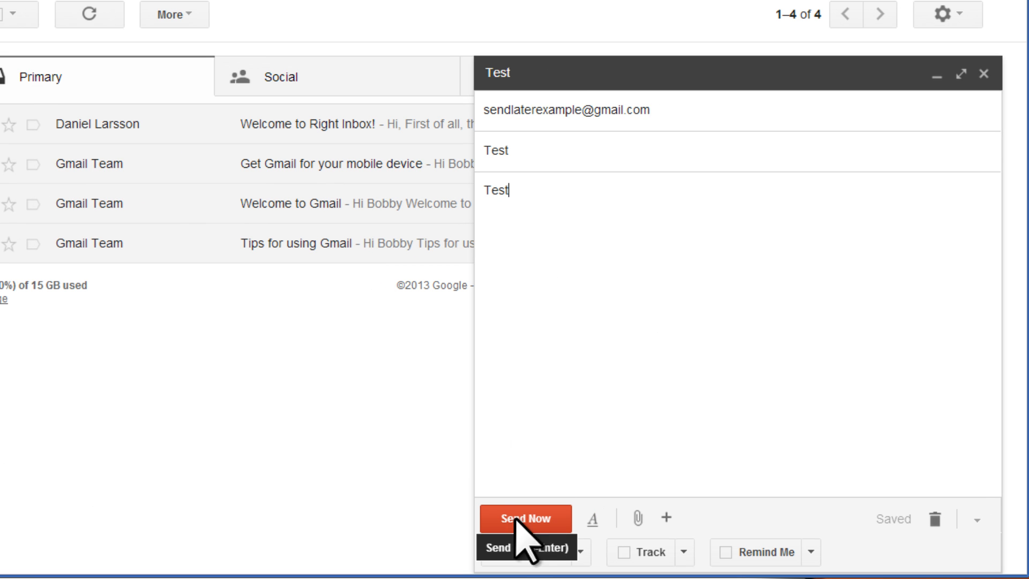
mouse_move(523, 551)
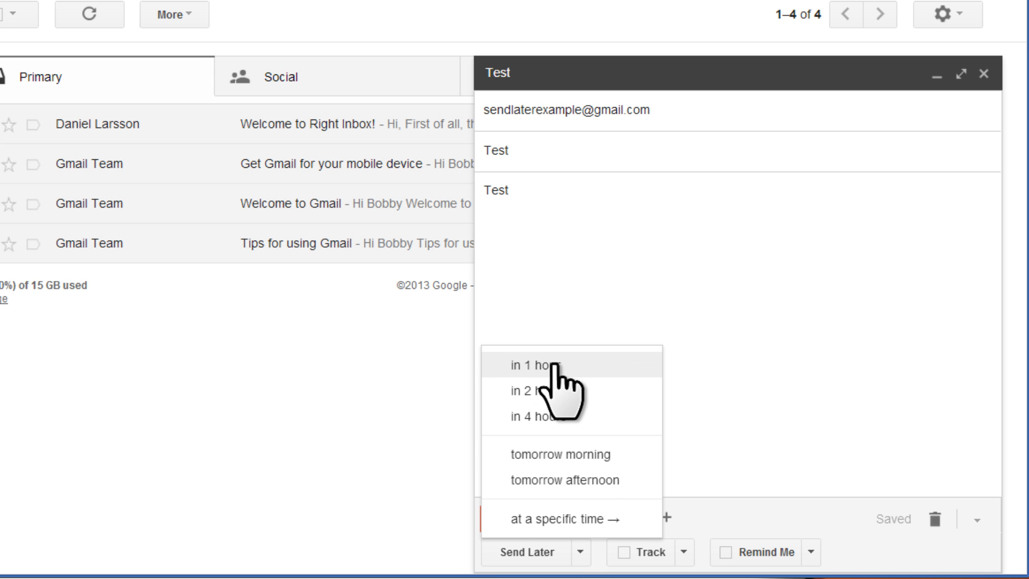
mouse_move(565, 519)
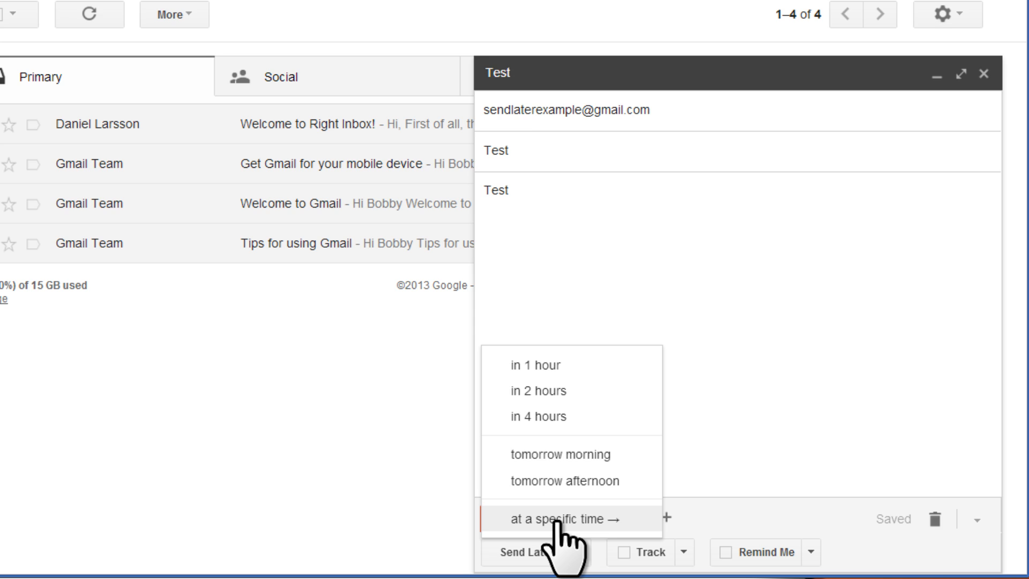
left_click(557, 519)
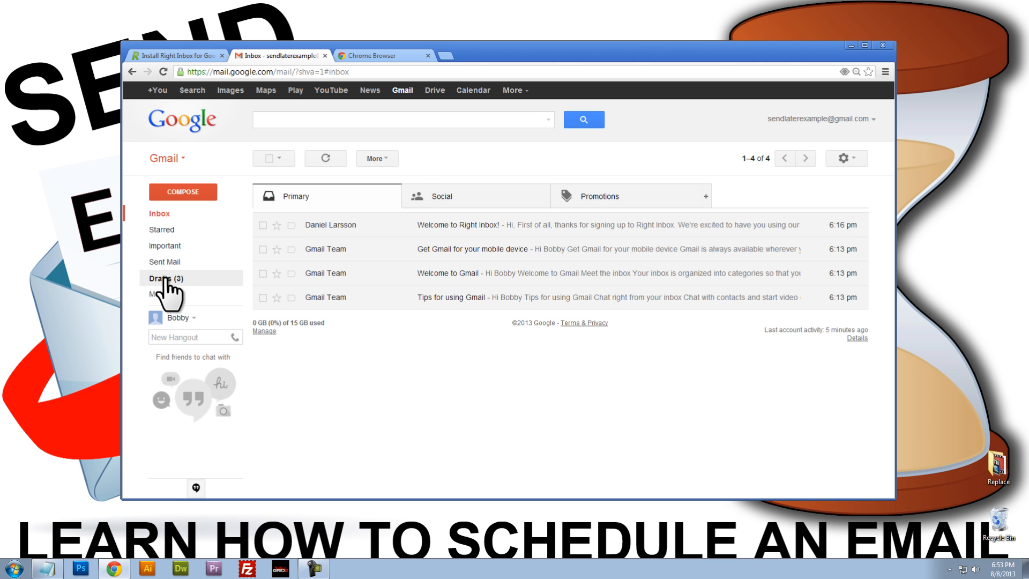
left_click(165, 278)
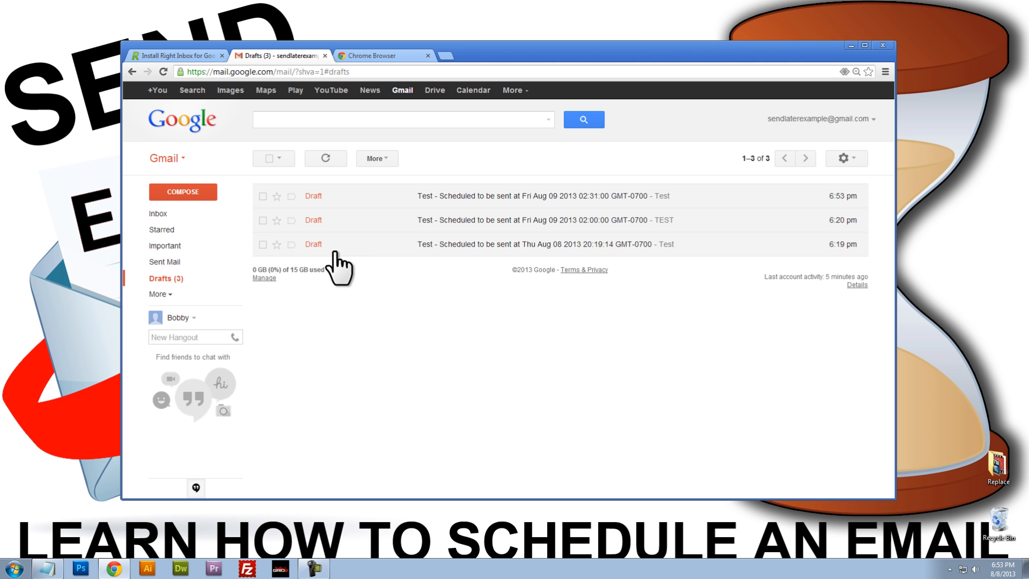
mouse_move(486, 234)
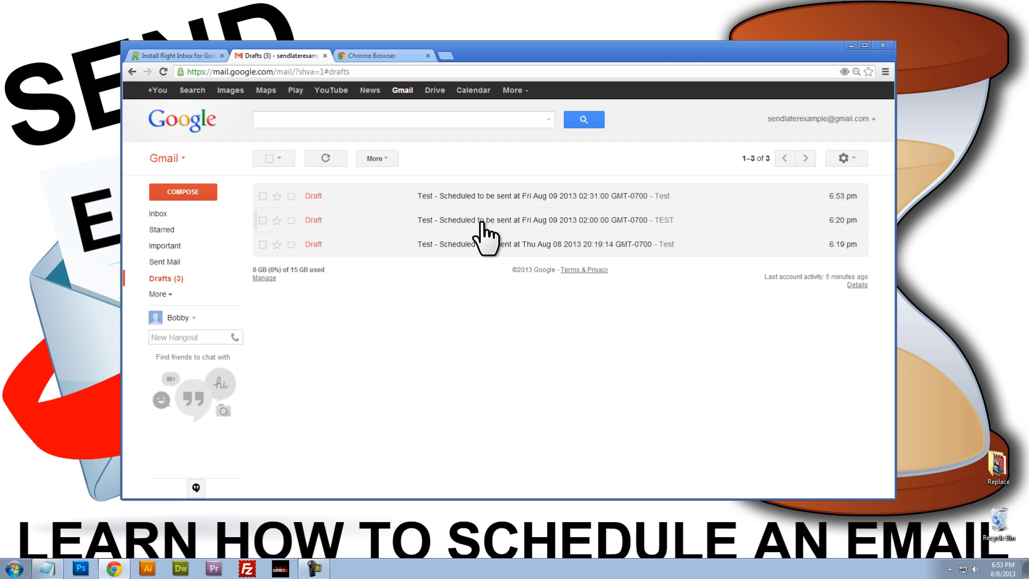
left_click(158, 214)
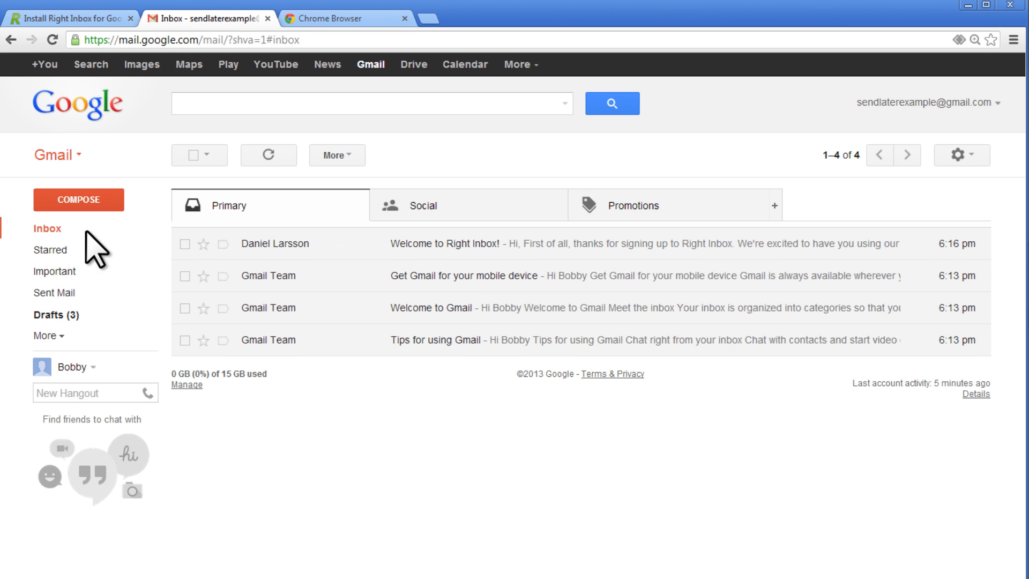
Compose another Test email, schedule it with Send Later, and enable Track for open notifications.
left_click(78, 199)
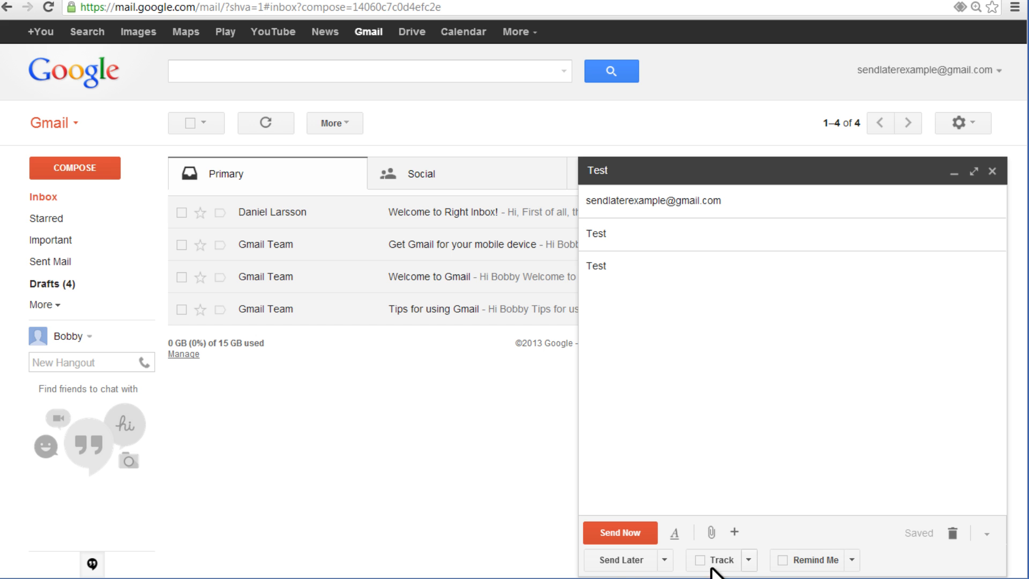
left_click(619, 560)
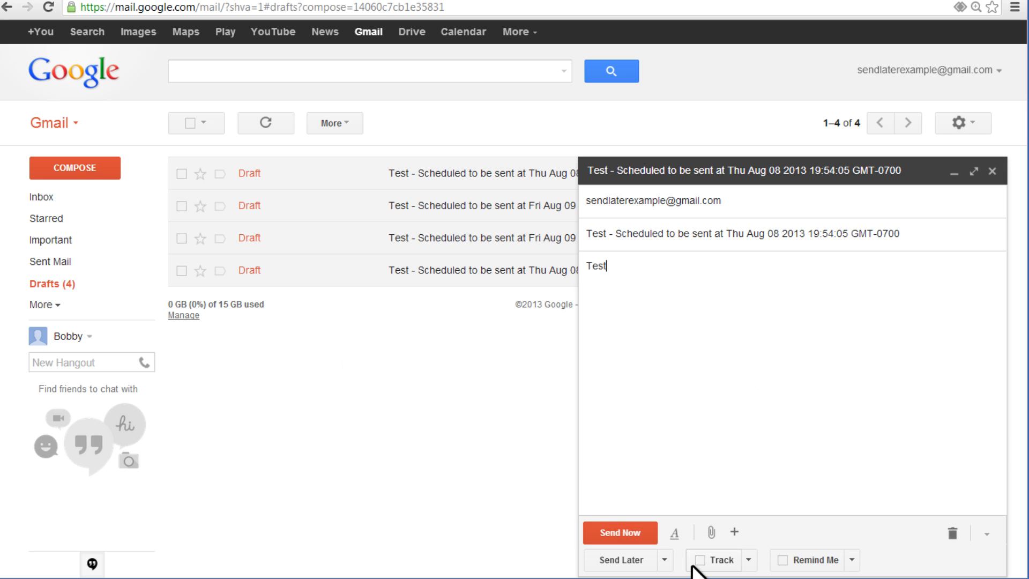
mouse_move(705, 560)
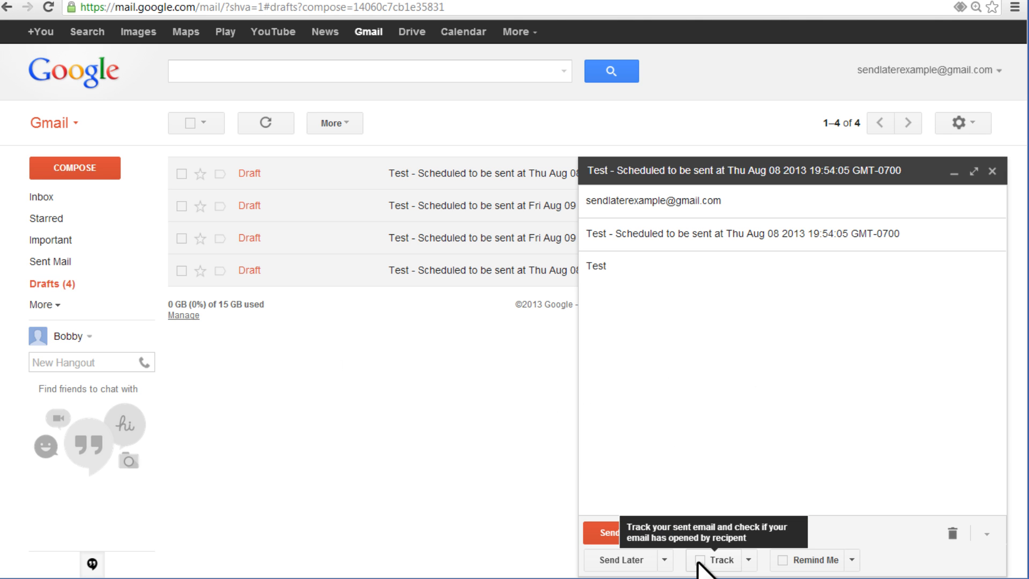
left_click(704, 560)
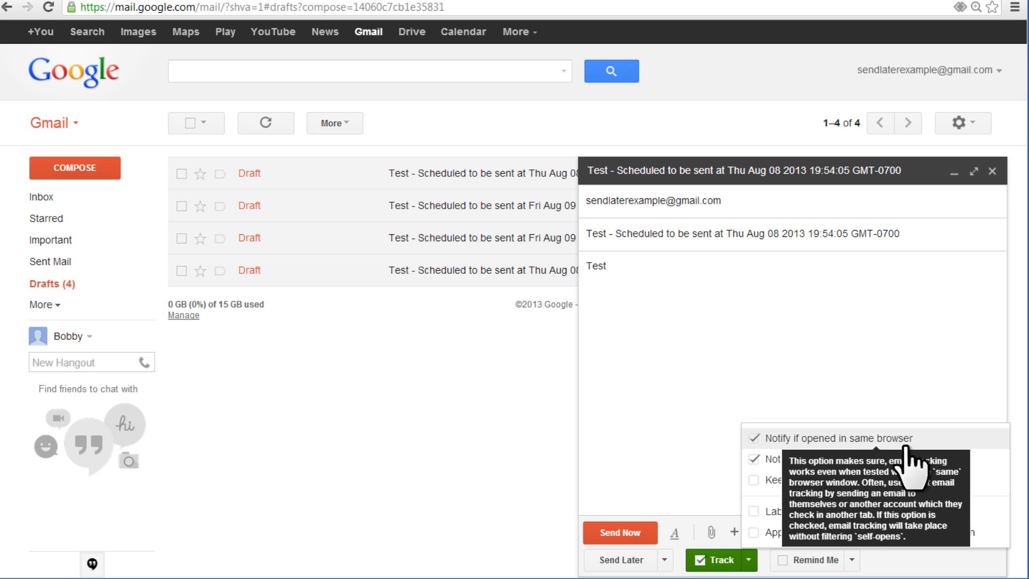
mouse_move(890, 467)
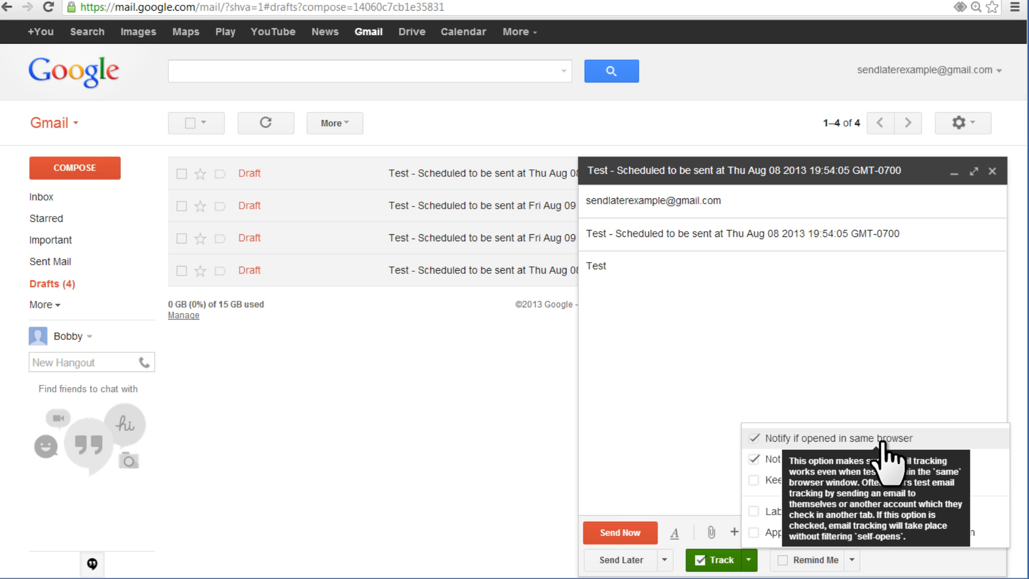
mouse_move(781, 460)
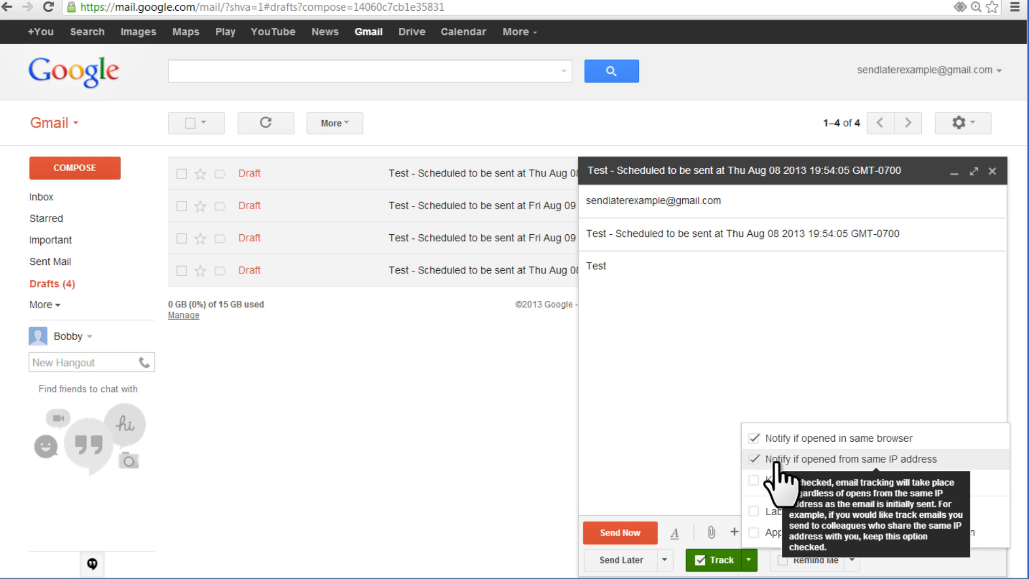
mouse_move(911, 478)
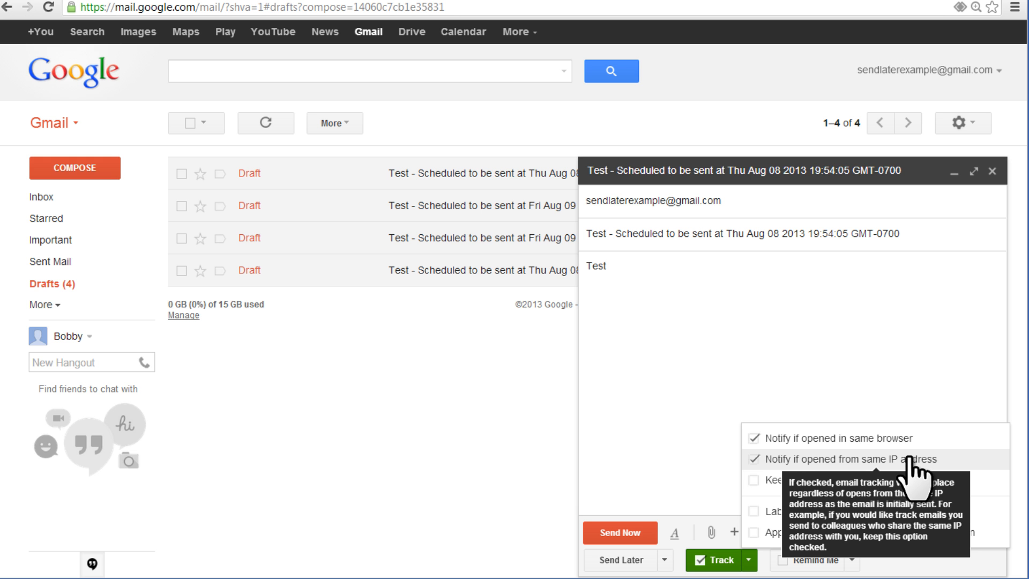
mouse_move(910, 474)
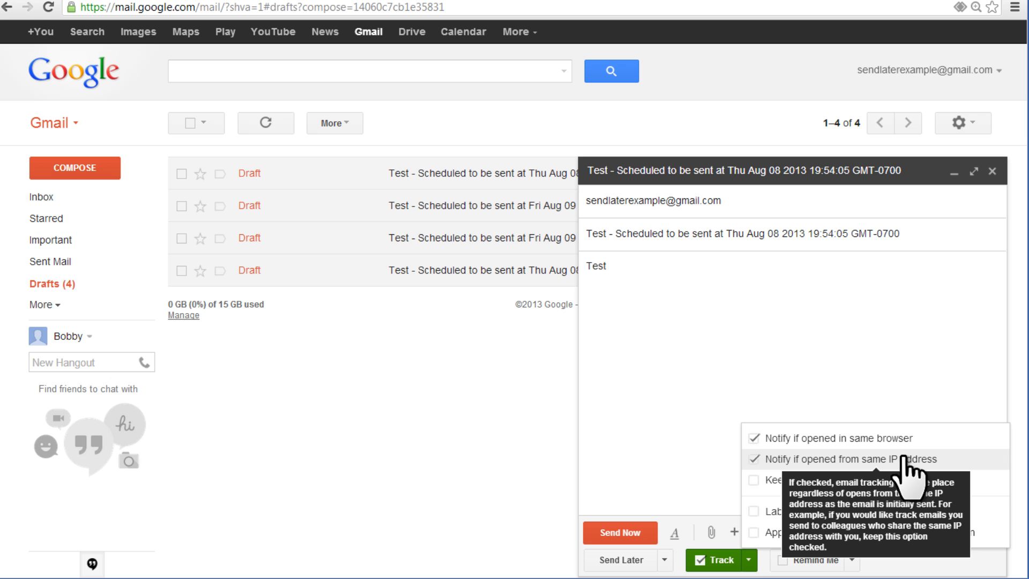
mouse_move(814, 480)
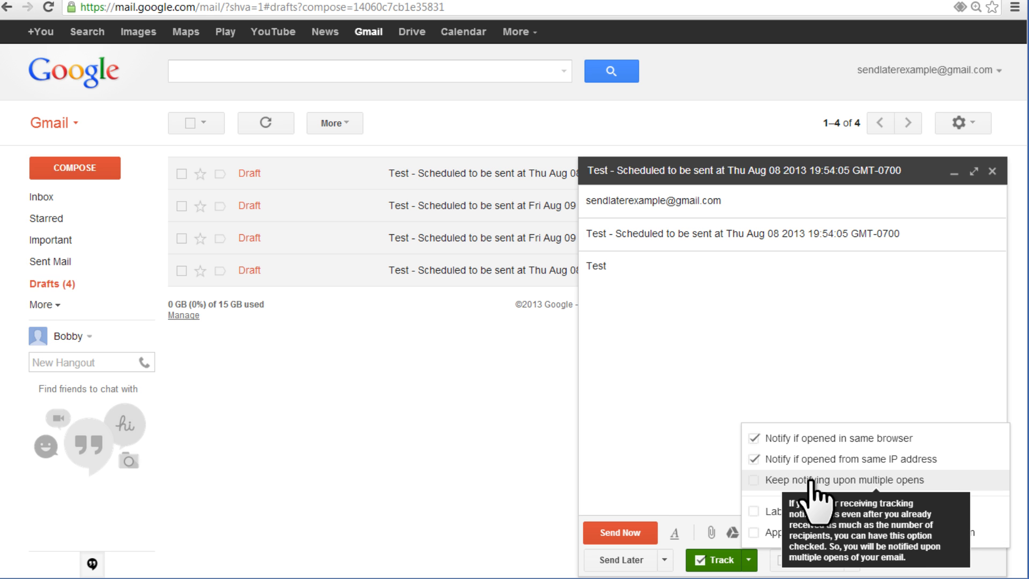
mouse_move(819, 495)
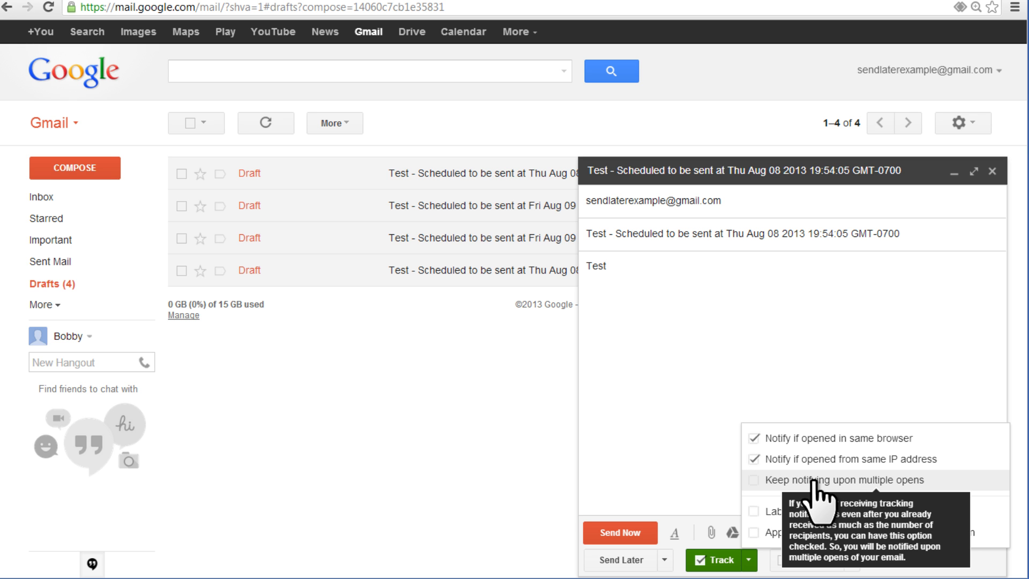
left_click(754, 480)
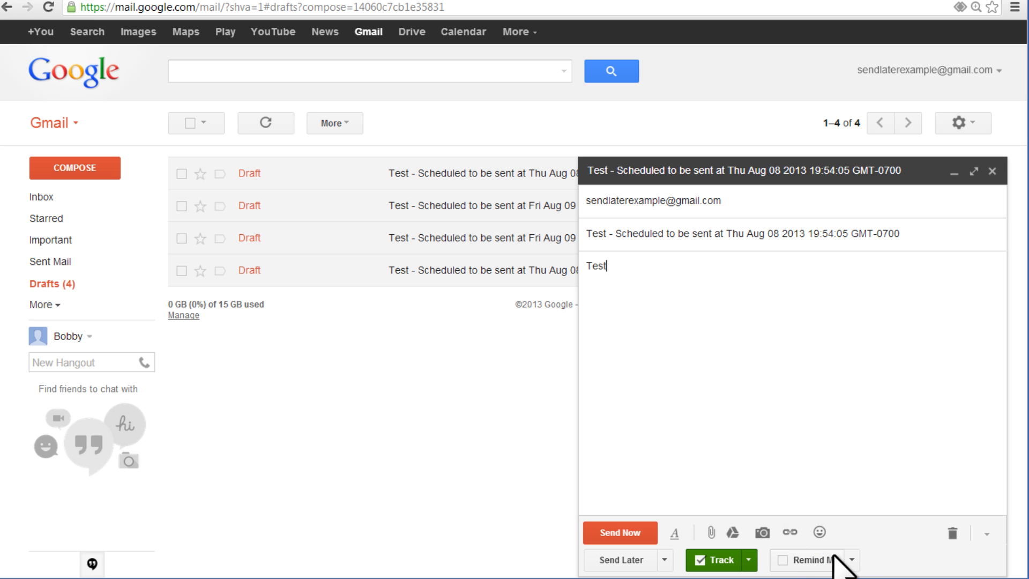
left_click(850, 560)
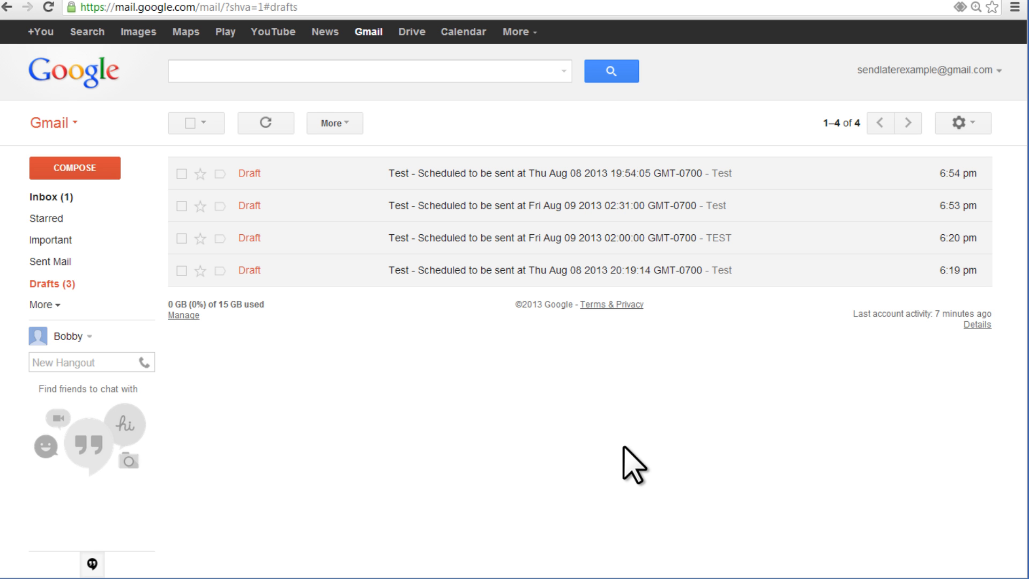
mouse_move(656, 479)
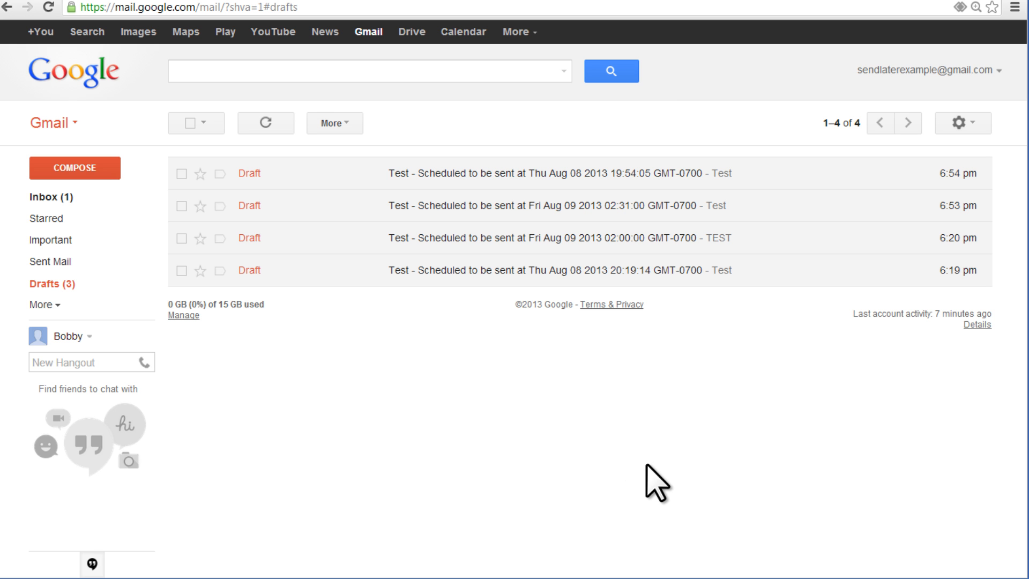
mouse_move(651, 497)
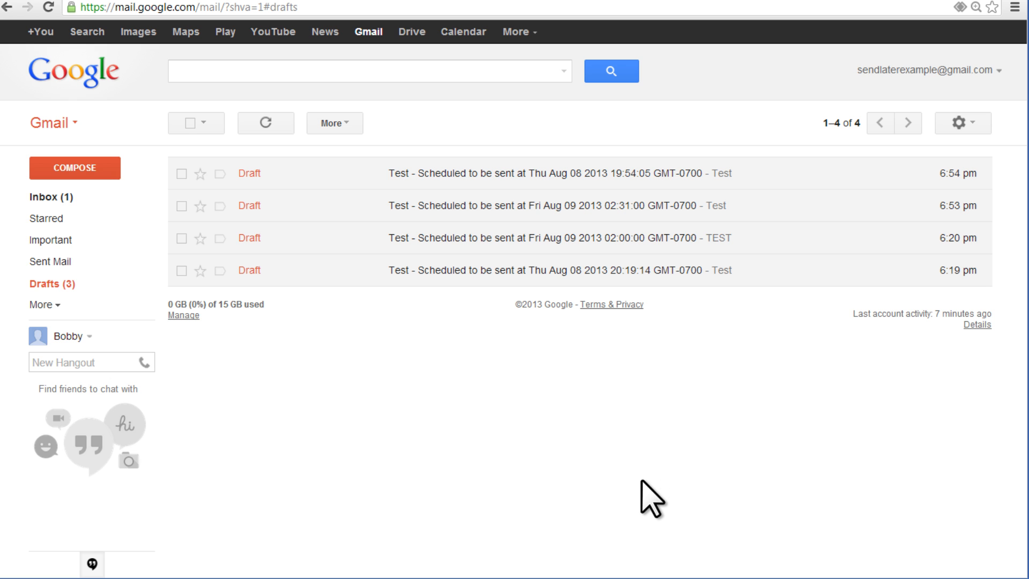